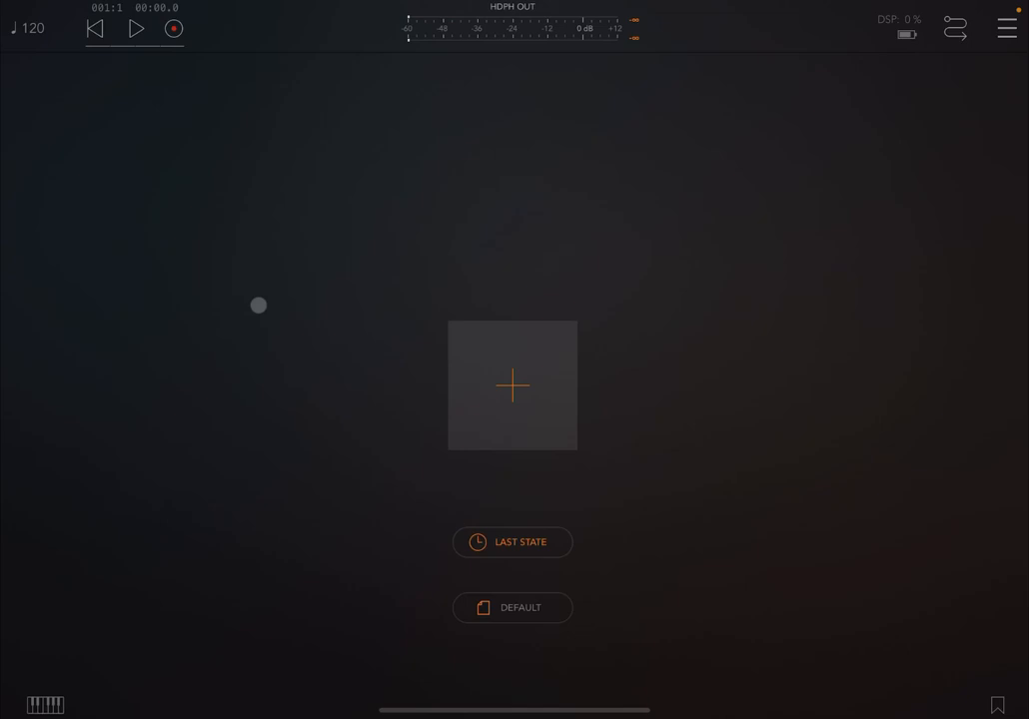
Step: Add a new channel and filter its source list with 'gli'
{"action": "left_click", "coordinate": [513, 386]}
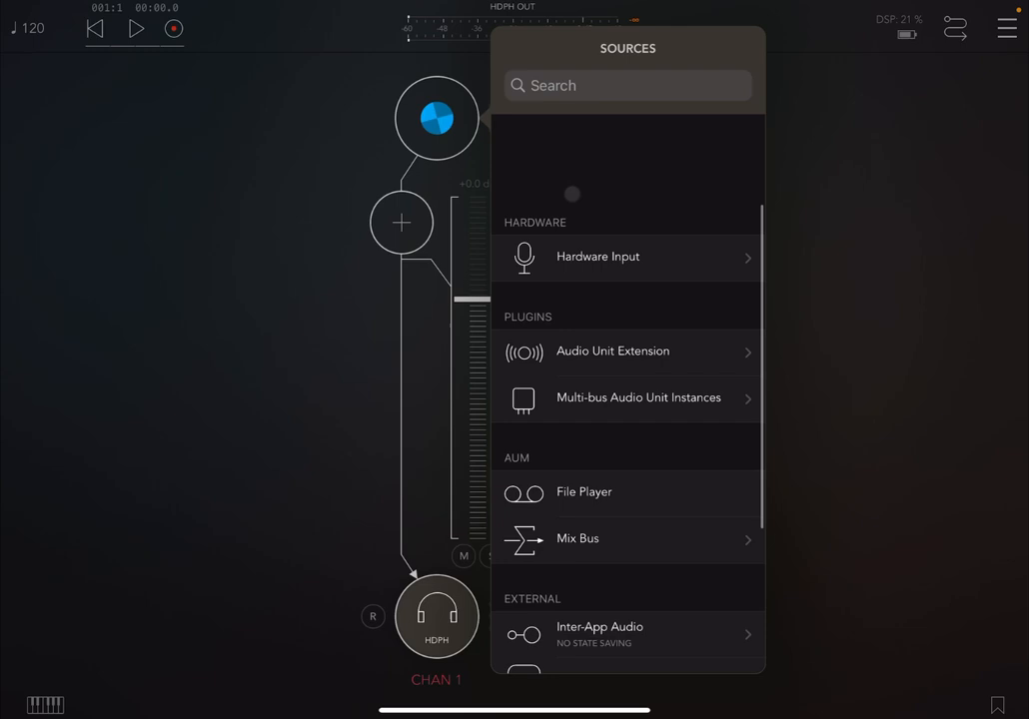
{"action": "type", "text": "gli"}
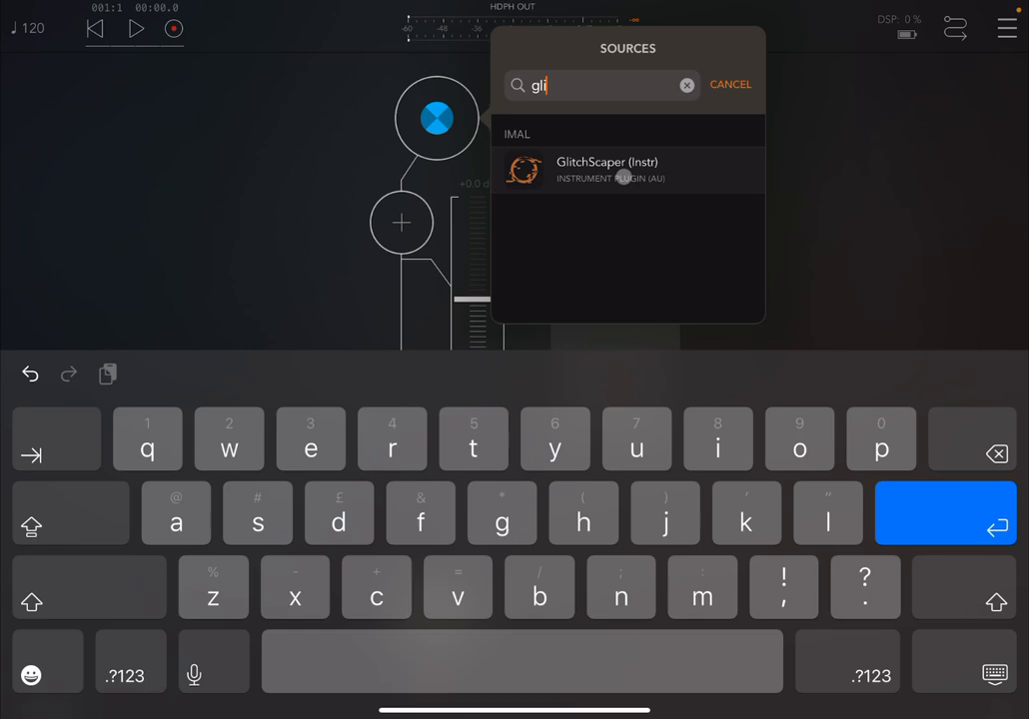
Step: Load GlitchScaper (Instr) from the search results as the channel's instrument
{"action": "left_click", "coordinate": [606, 170]}
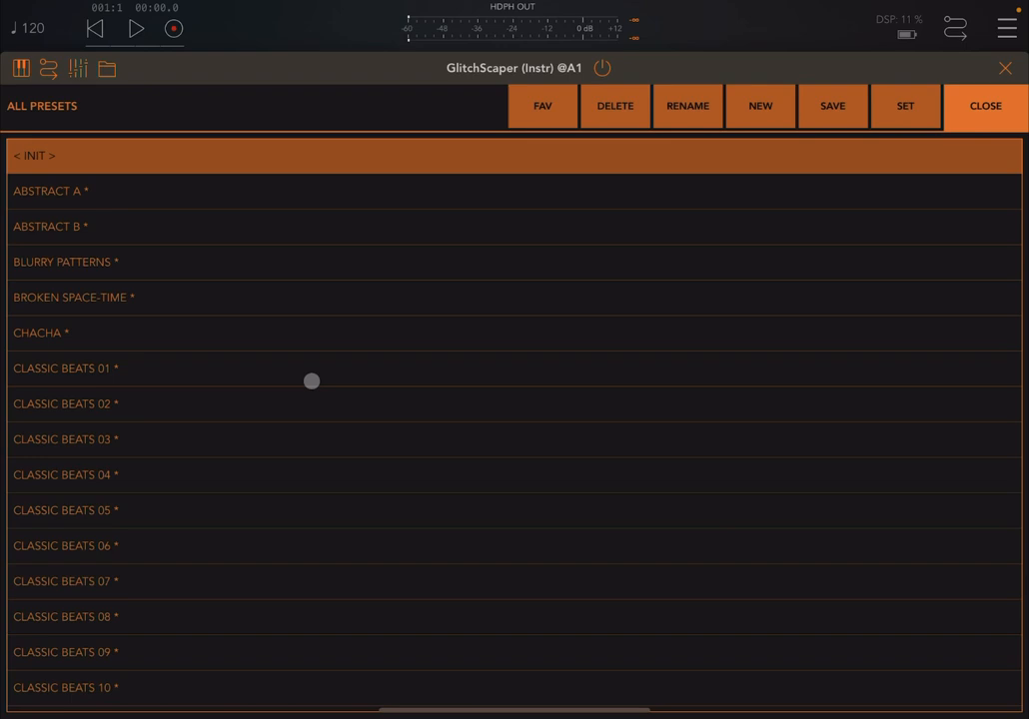
Step: Toggle ABSTRACT A's favourite mark on and off, then close the preset list
{"action": "left_click", "coordinate": [542, 106]}
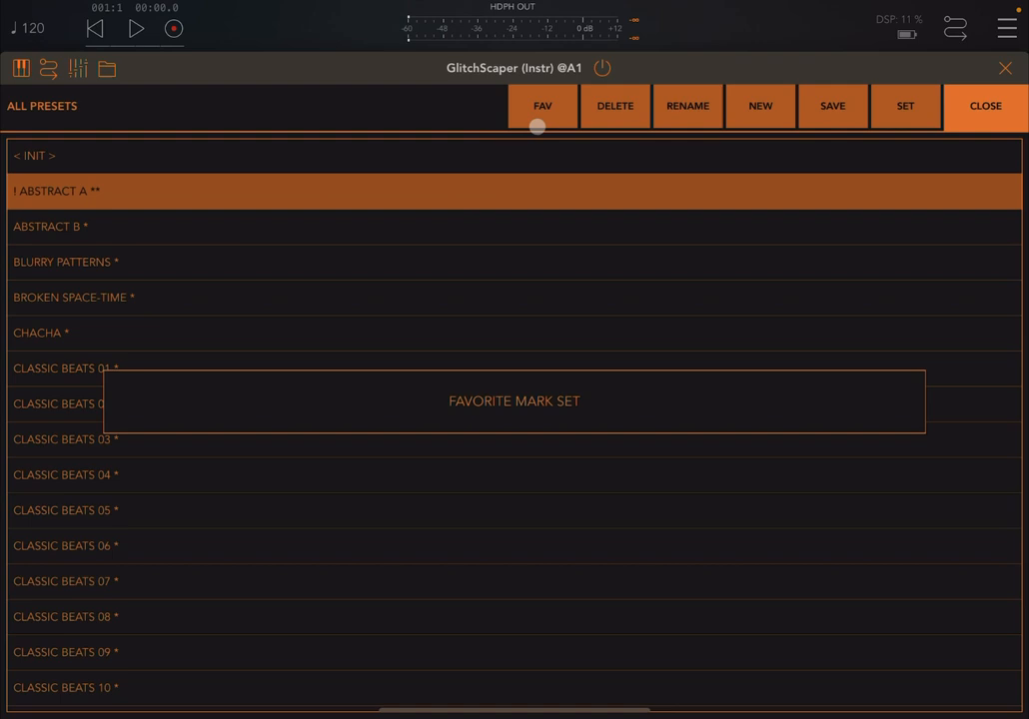
{"action": "left_click", "coordinate": [542, 106]}
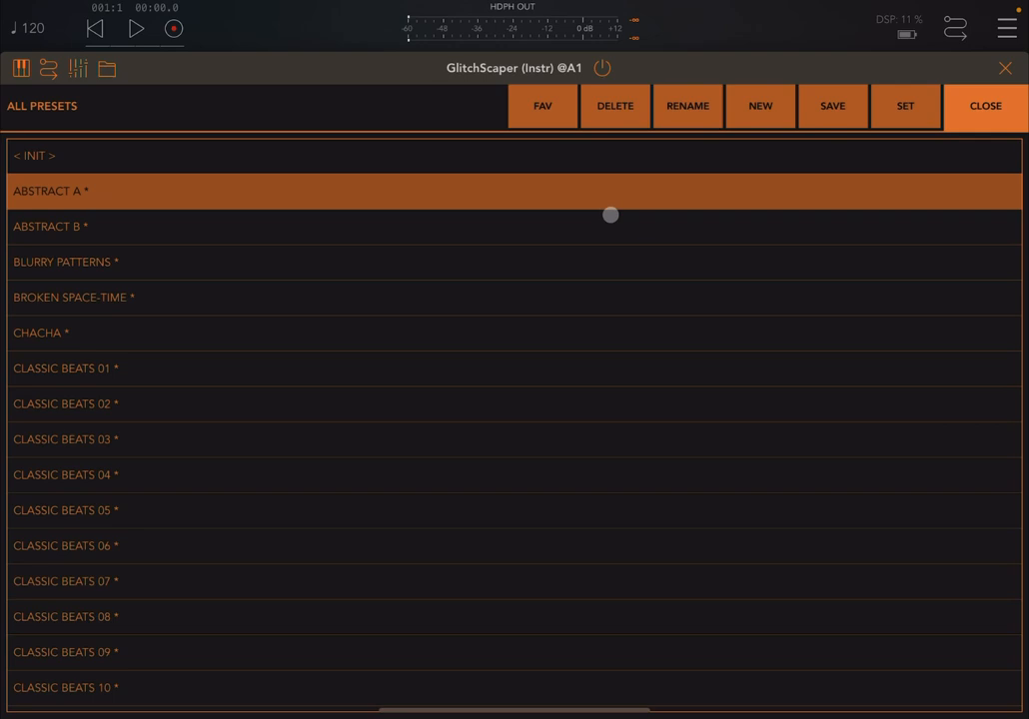
{"action": "mouse_move", "coordinate": [586, 198]}
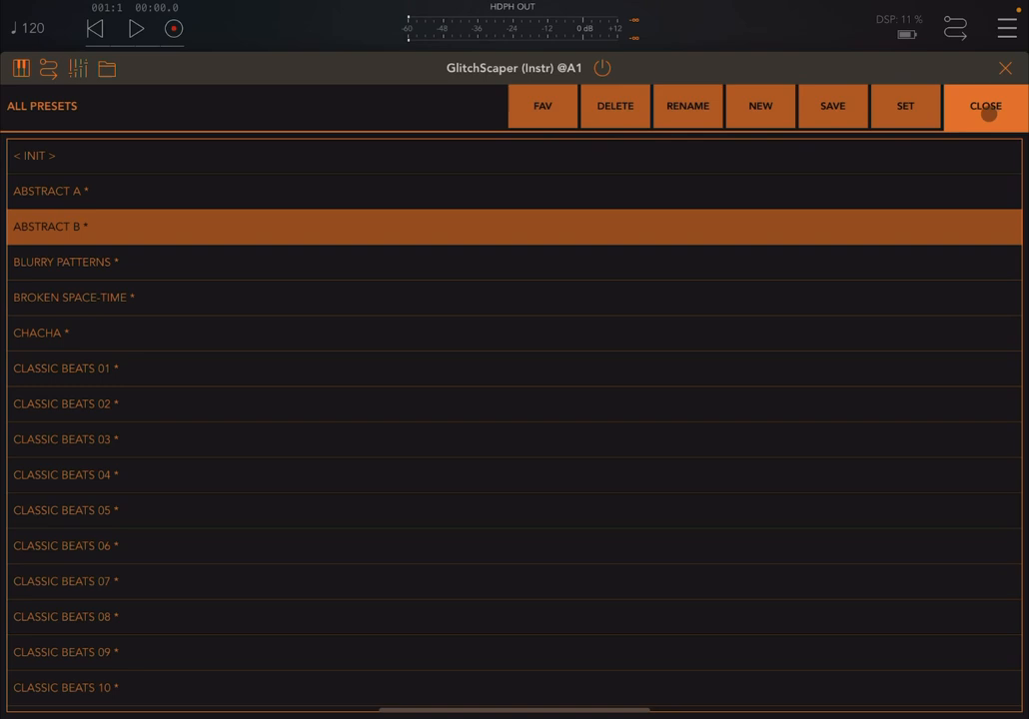
{"action": "left_click", "coordinate": [985, 106]}
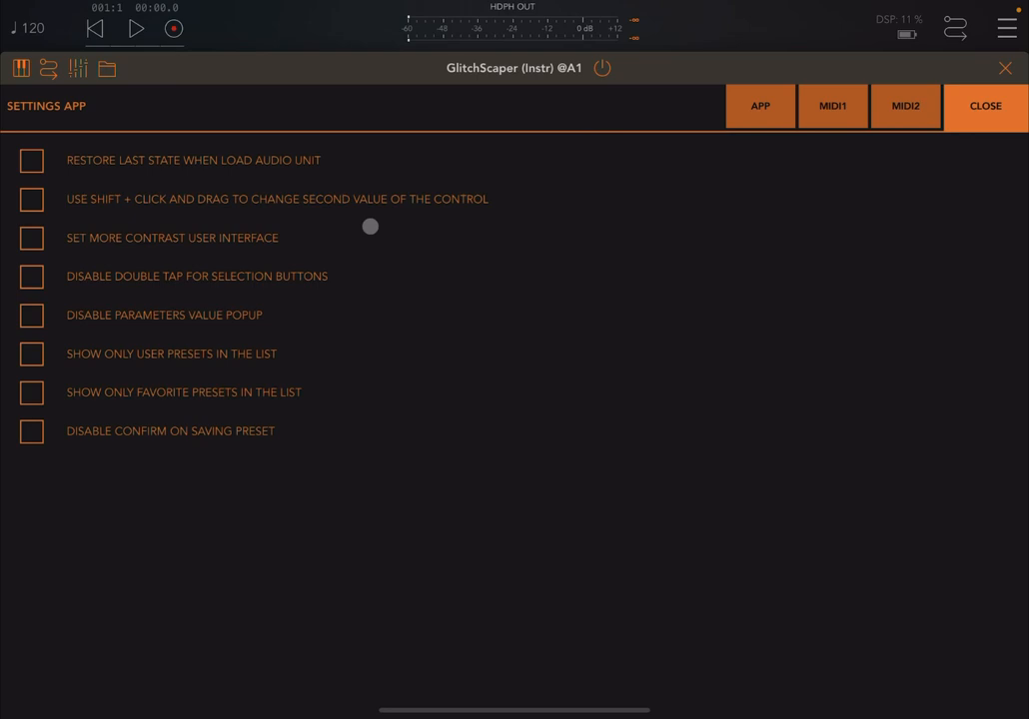
Step: Open GlitchScaper's help description covering envelope, frequency and range parameters
{"action": "left_click", "coordinate": [905, 106]}
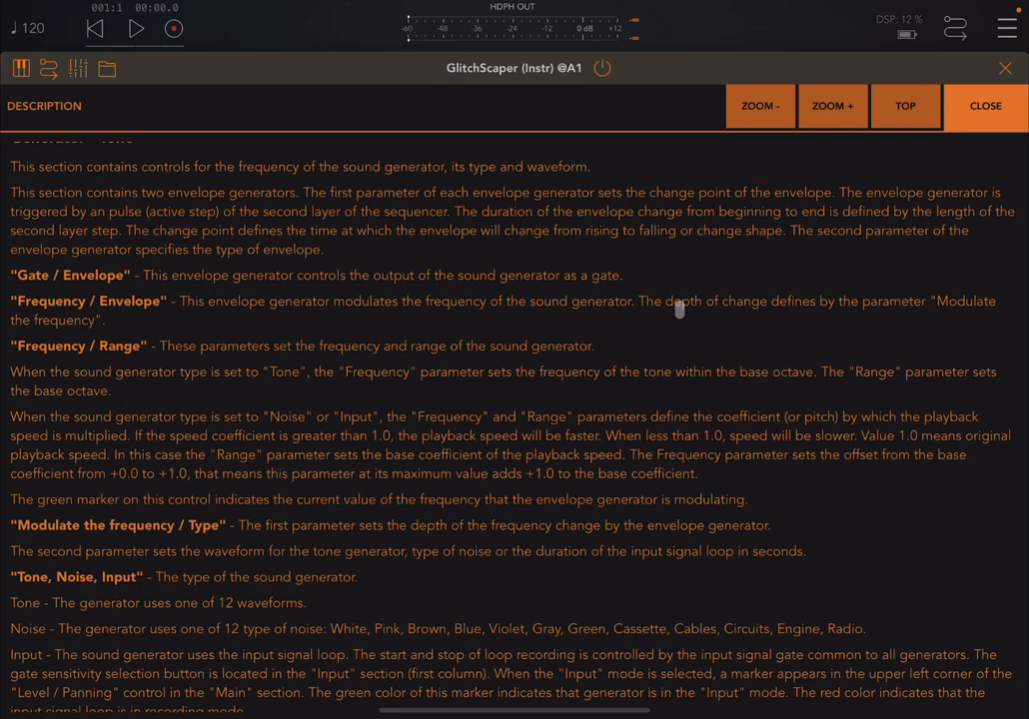
Step: Close the description to return to the Output and G1–G6 panel
{"action": "left_click", "coordinate": [983, 106]}
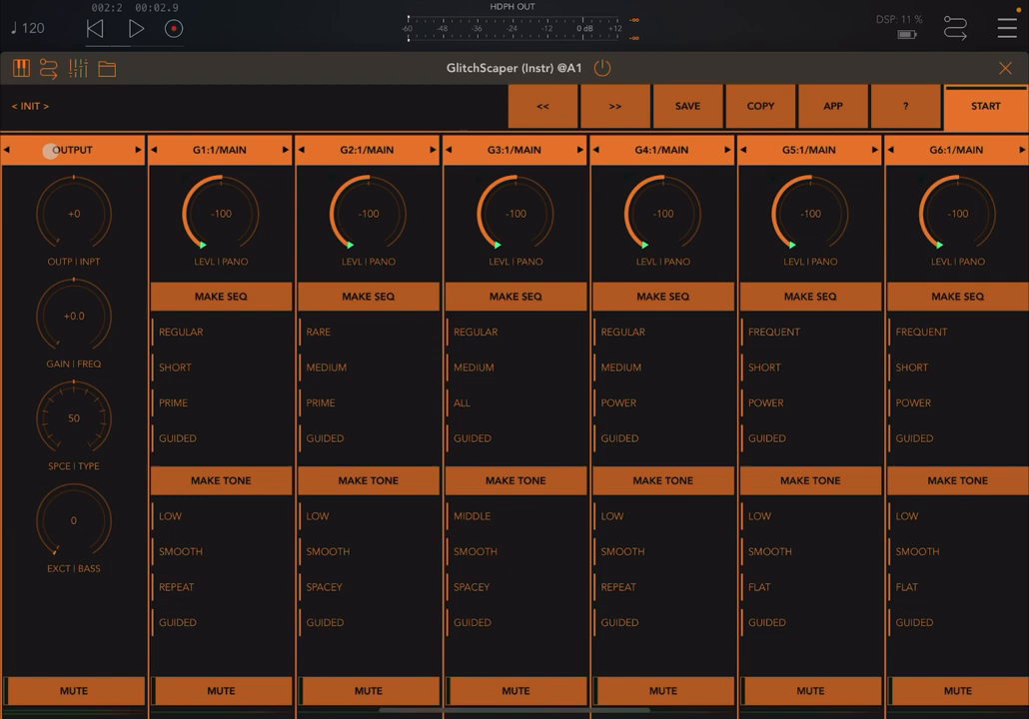
{"action": "left_click", "coordinate": [133, 151]}
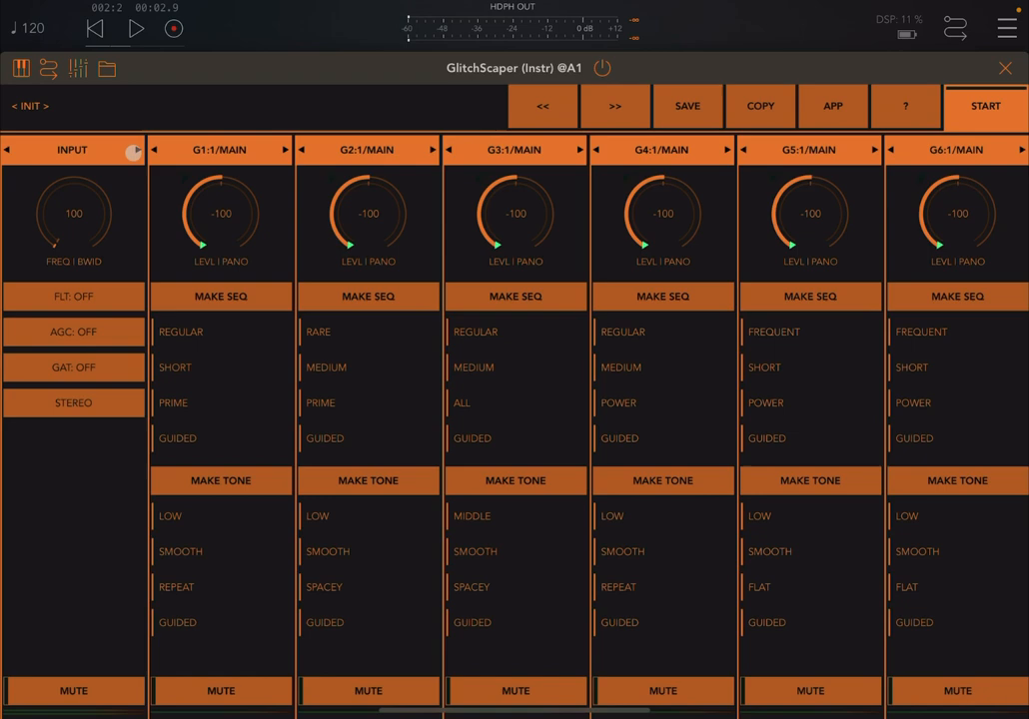
{"action": "left_click", "coordinate": [137, 150]}
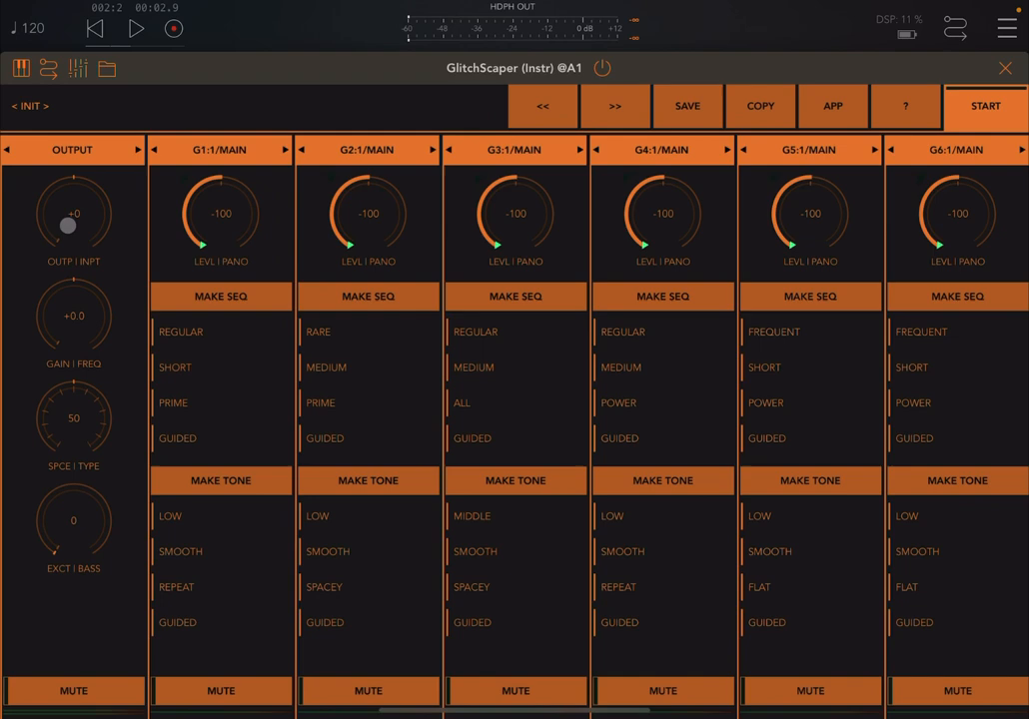
{"action": "left_click", "coordinate": [132, 150]}
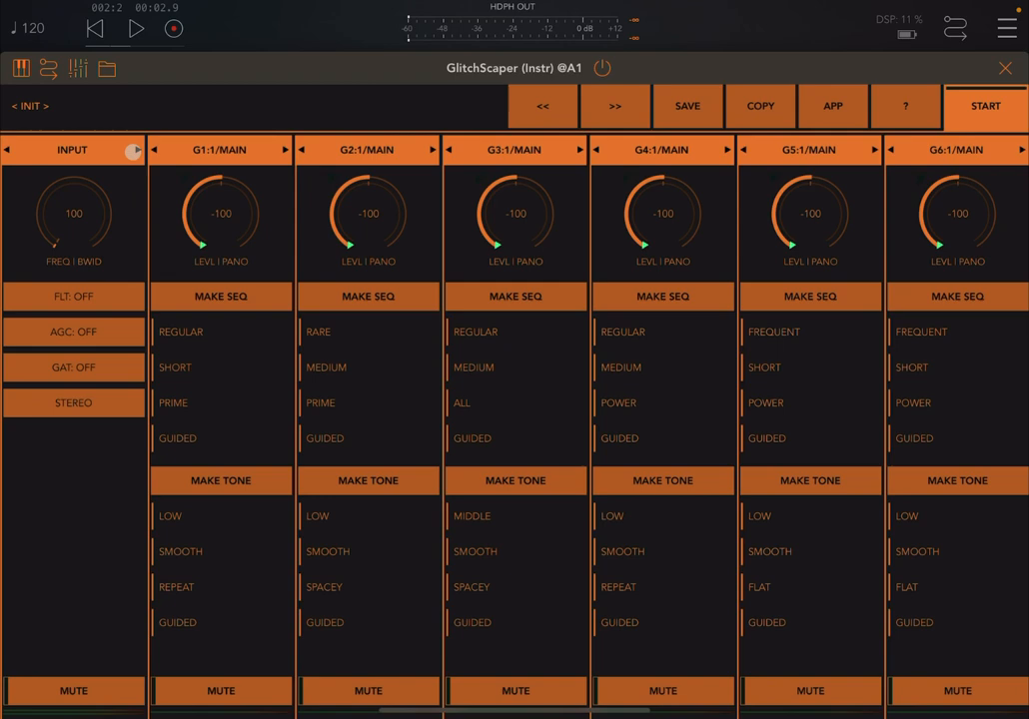
{"action": "left_click", "coordinate": [7, 150]}
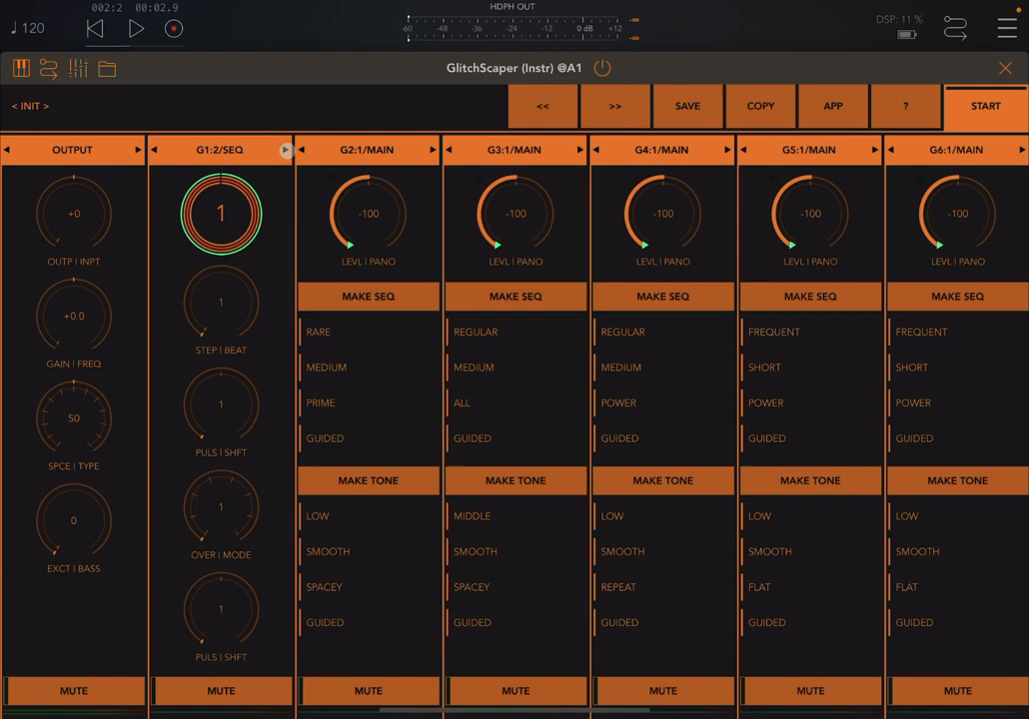
{"action": "left_click", "coordinate": [285, 149]}
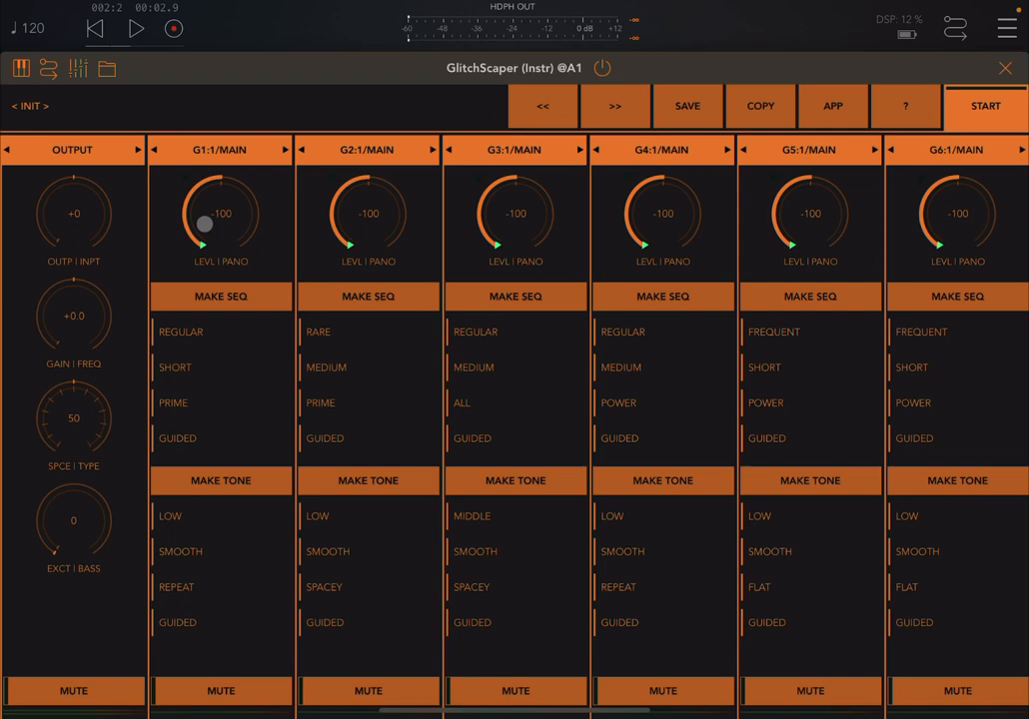
Step: Raise G1's level from -100 and centre its pan
{"action": "left_click_drag", "start_coordinate": [200, 214], "coordinate": [209, 199]}
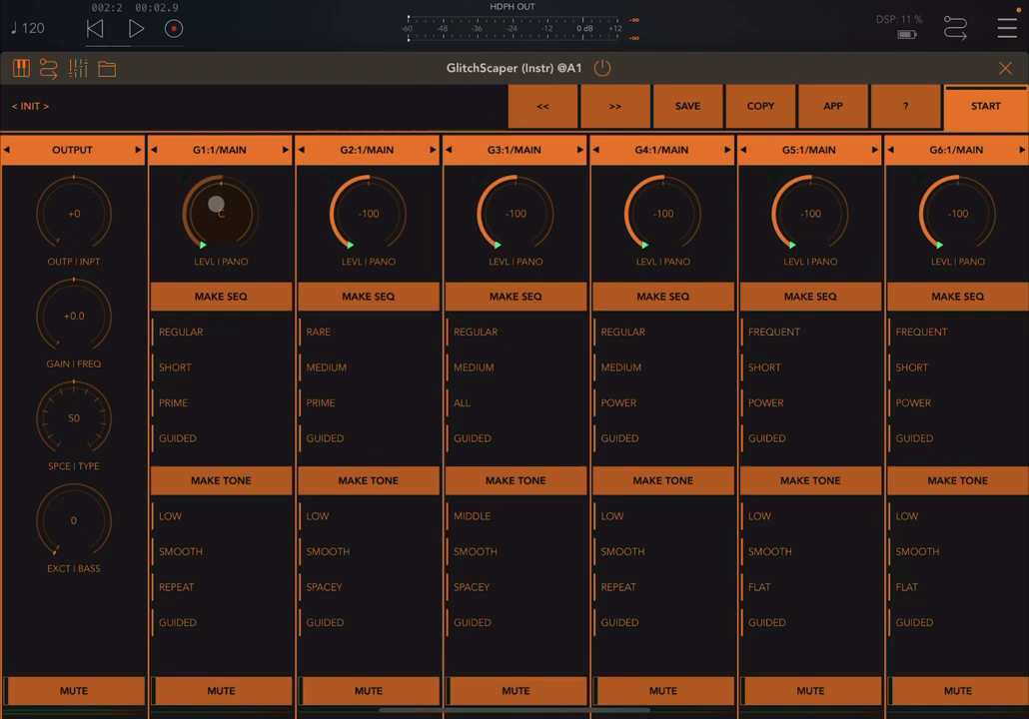
{"action": "left_click_drag", "start_coordinate": [221, 214], "coordinate": [226, 165]}
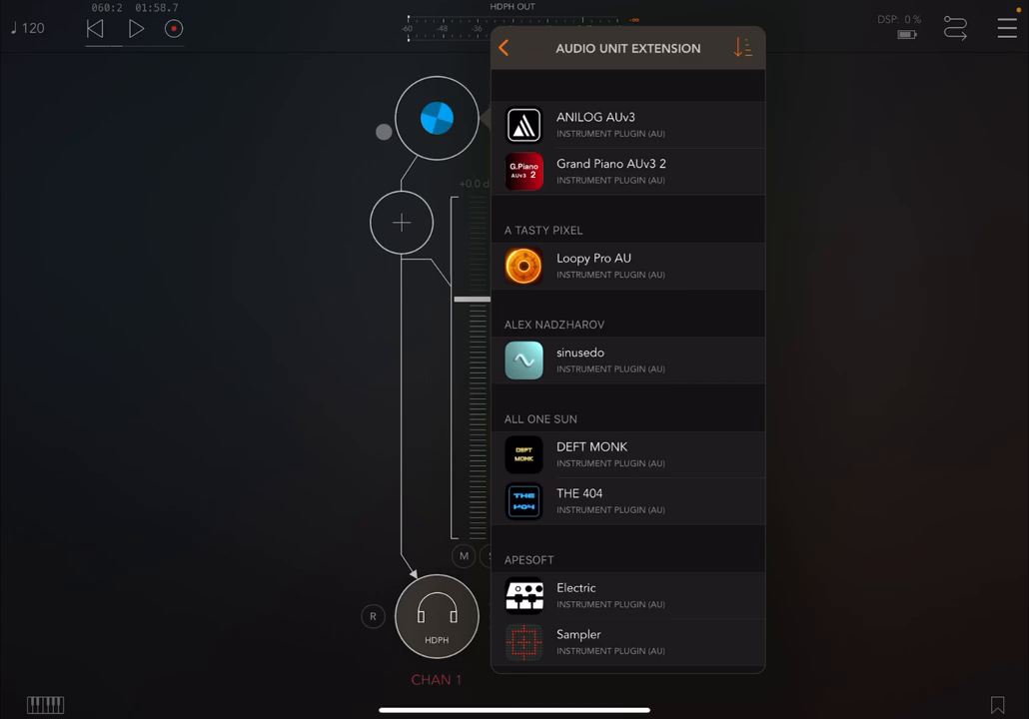
Step: Search the instrument list for 'di' to load DigiStix 2
{"action": "type", "text": "di"}
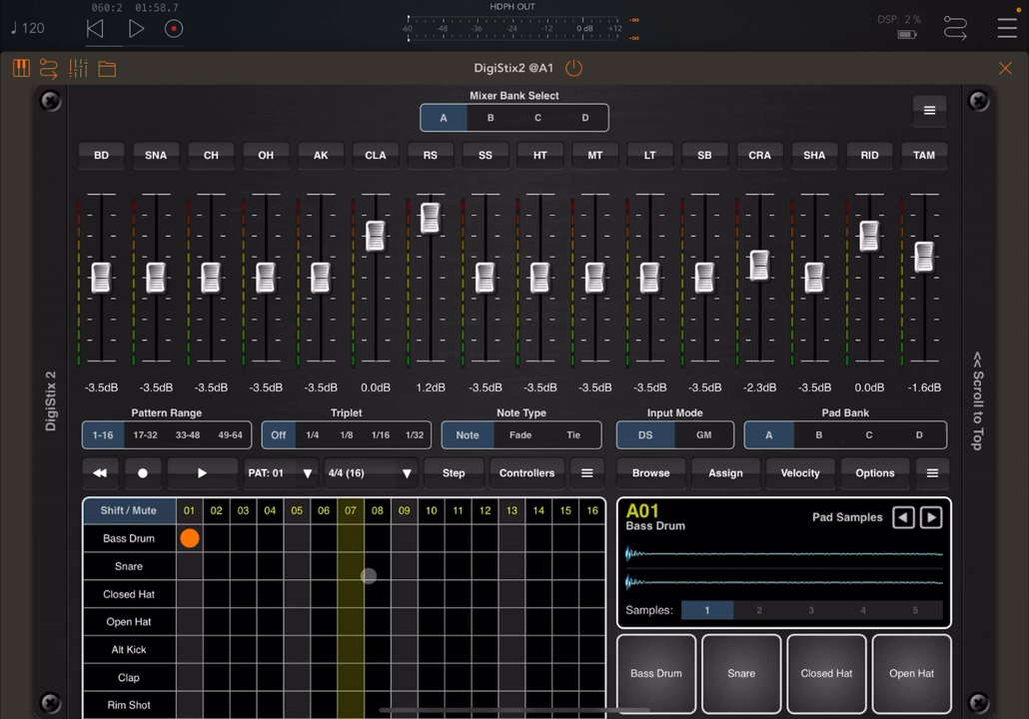
{"action": "left_click", "coordinate": [136, 28]}
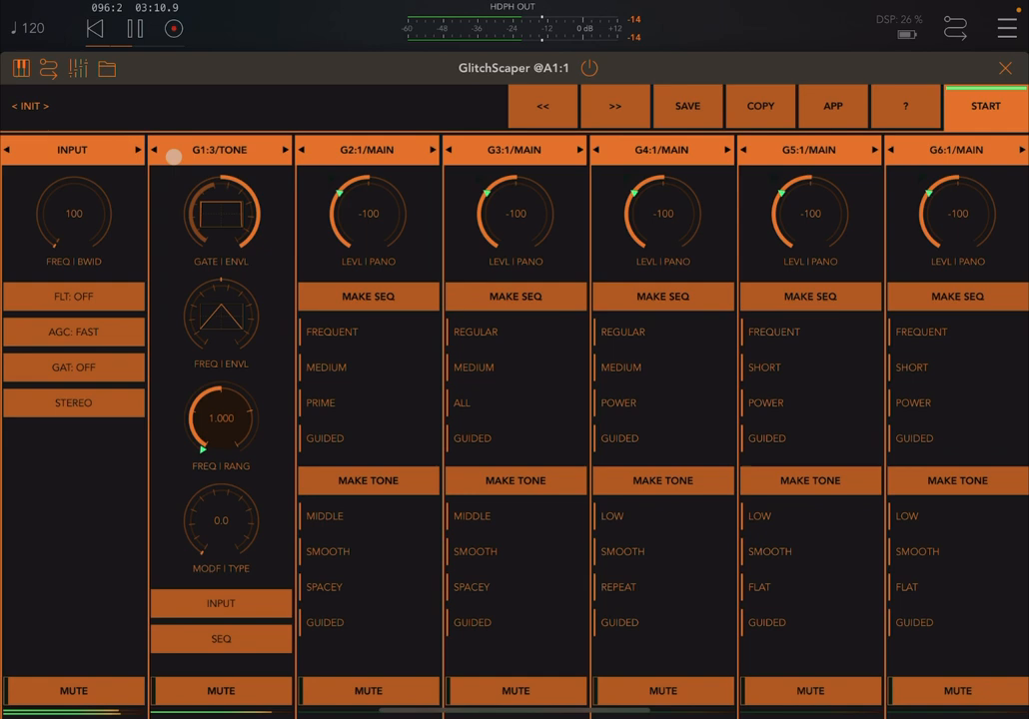
Step: Return G1 to its tone page and raise G2's level to -54
{"action": "left_click", "coordinate": [135, 28]}
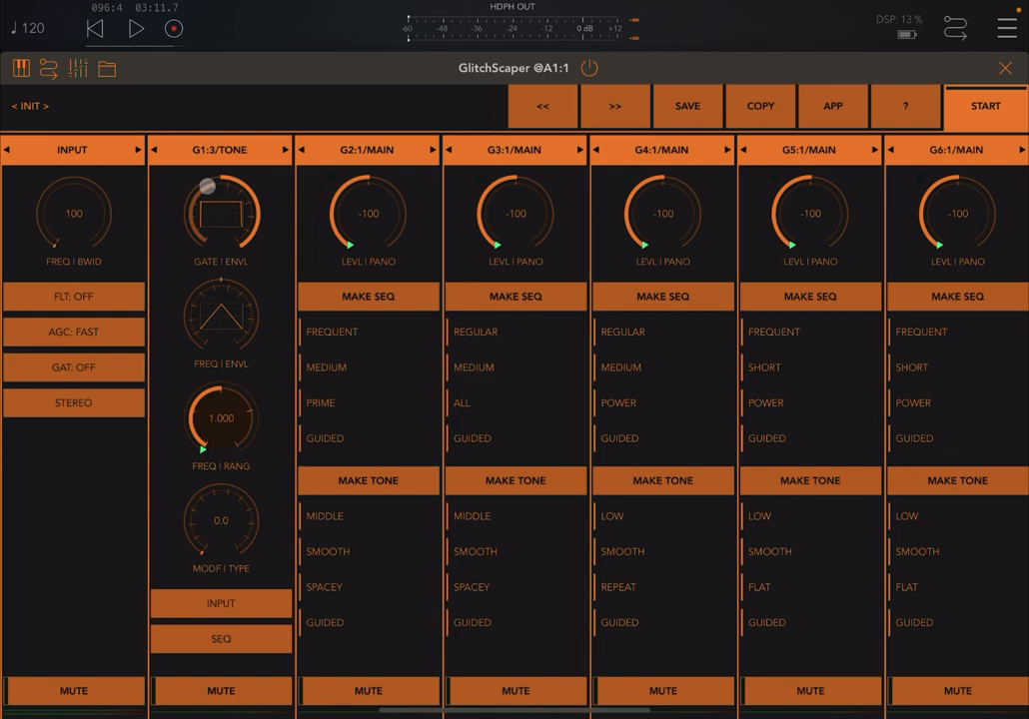
{"action": "left_click_drag", "start_coordinate": [207, 187], "coordinate": [236, 226]}
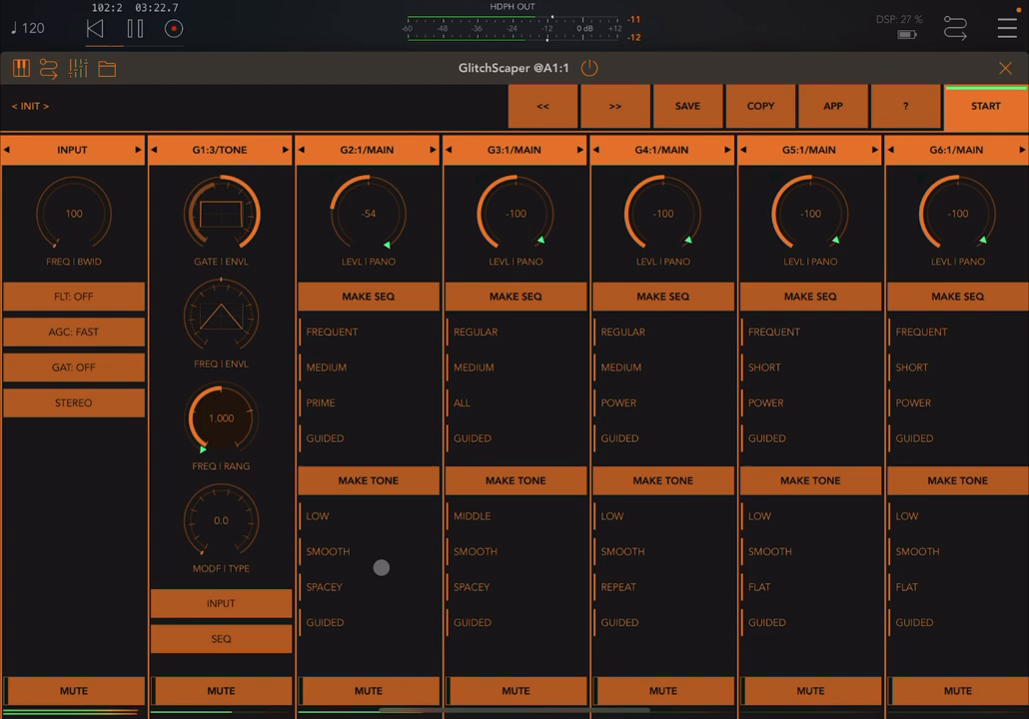
Step: Lower G2's level knob to -61 while playback continues
{"action": "left_click_drag", "start_coordinate": [380, 568], "coordinate": [356, 247]}
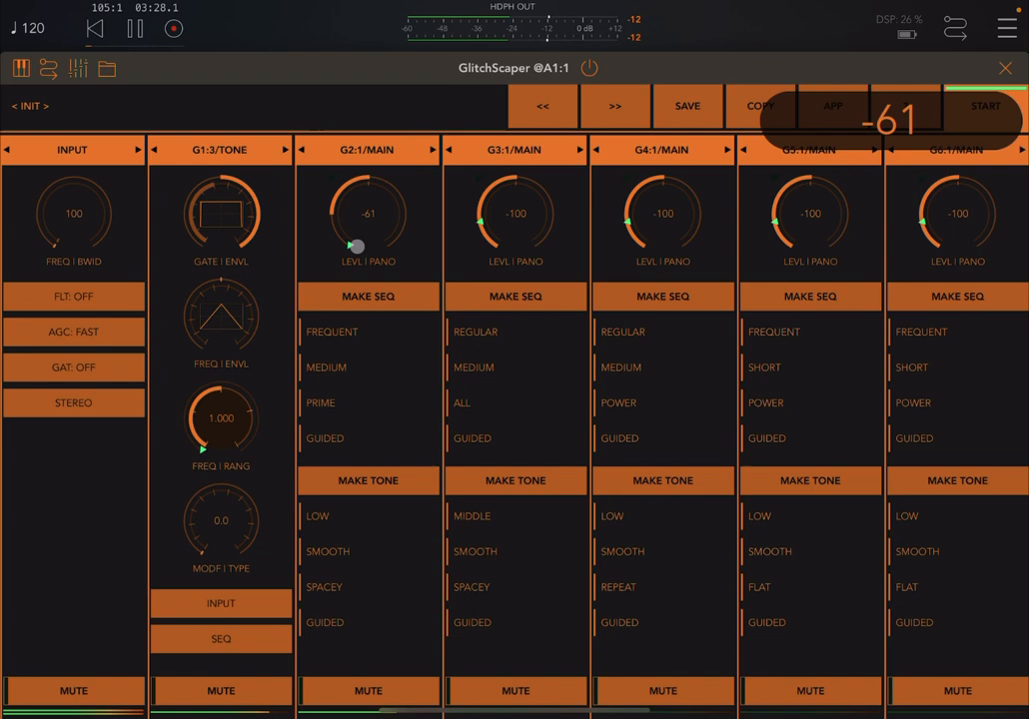